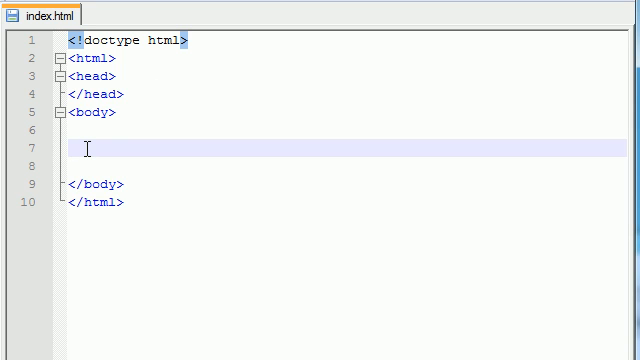
pyautogui.write('<>')
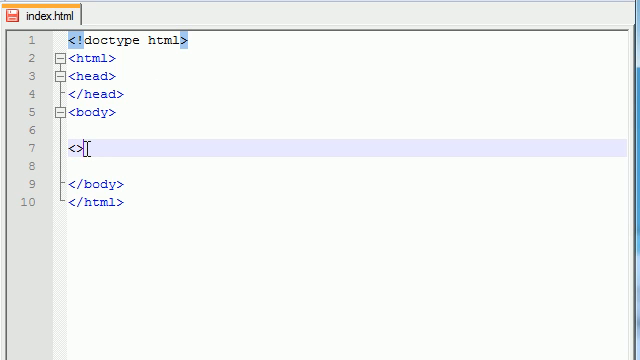
pyautogui.write('a')
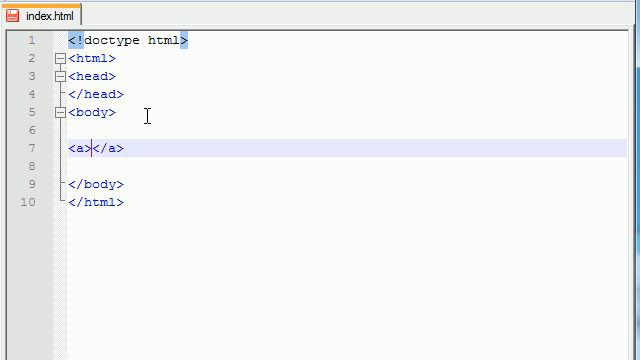
pyautogui.write('Email Buck')
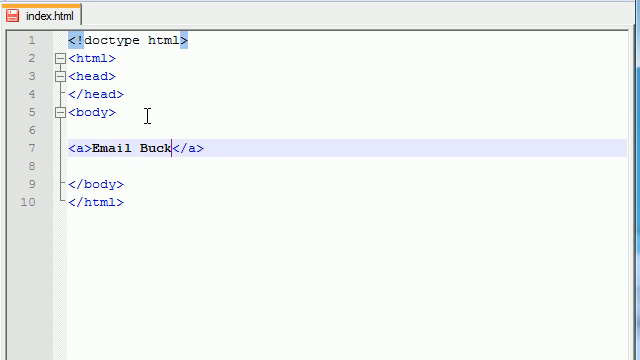
pyautogui.write('y')
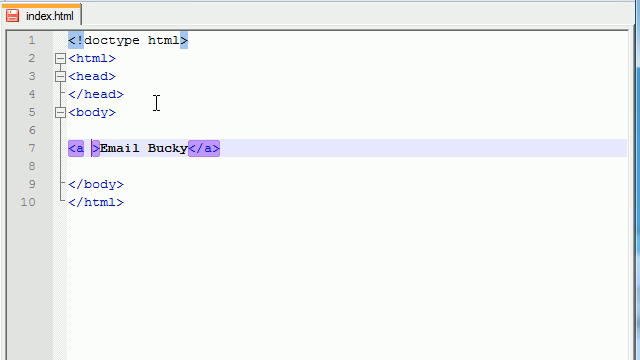
pyautogui.write('href=""')
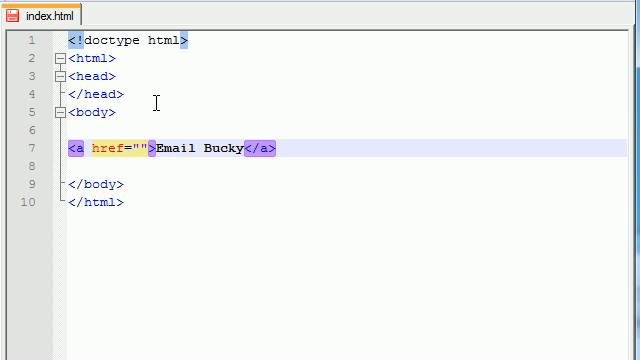
pyautogui.write('bucky@')
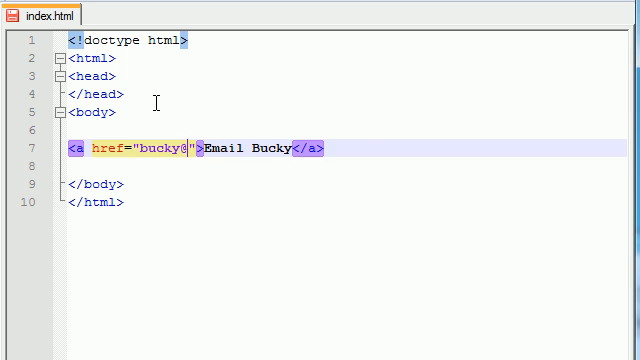
pyautogui.write('@yahoo.com')
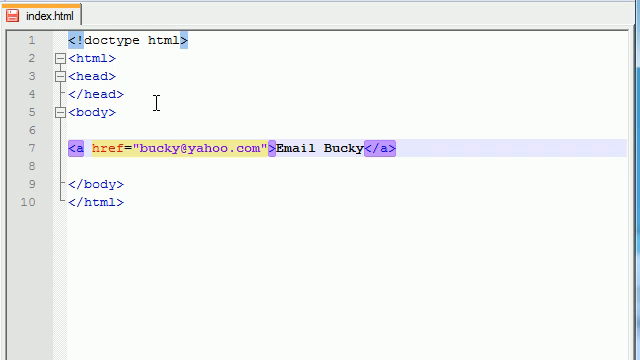
pyautogui.write('mailto')
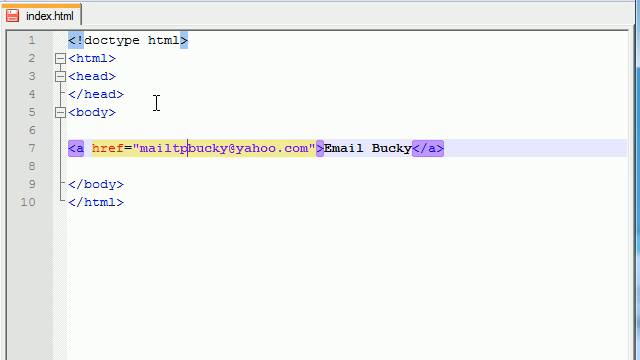
pyautogui.write(':')
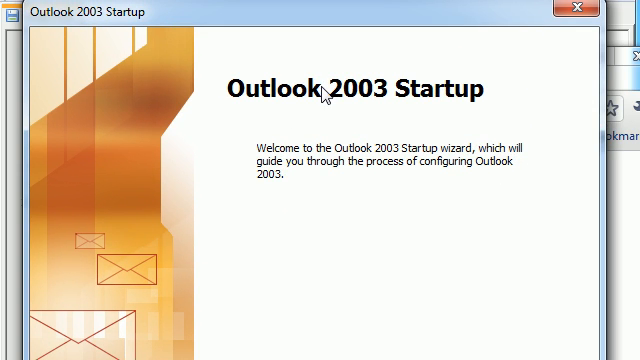
pyautogui.moveTo(336, 28)
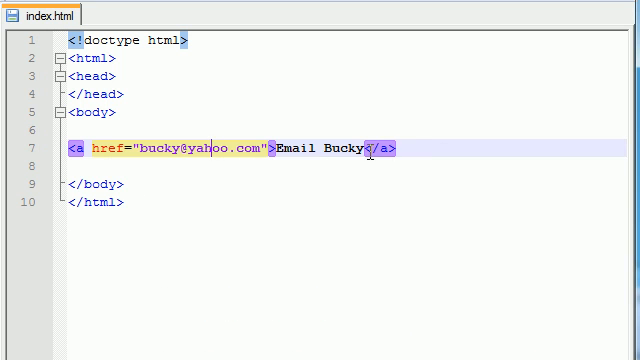
# Delete the email link from line 7, leaving it empty
pyautogui.press('Delete')
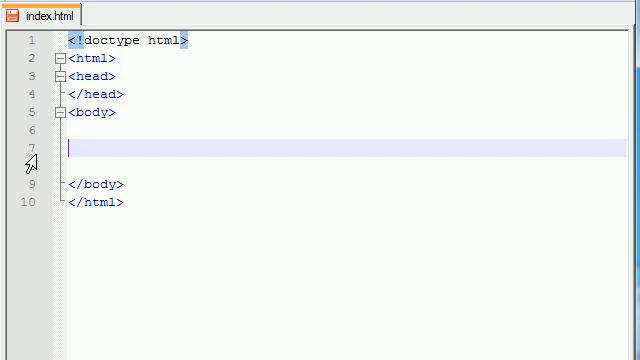
pyautogui.moveTo(16, 152)
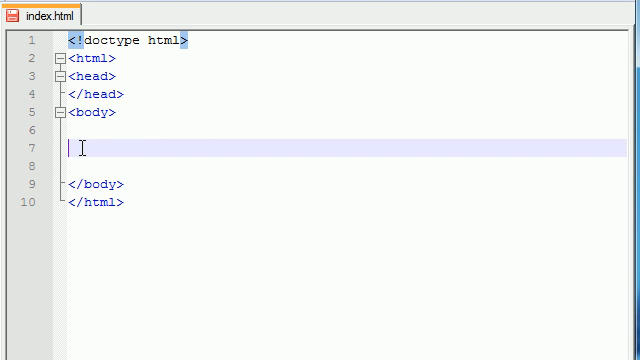
pyautogui.write('<a>')
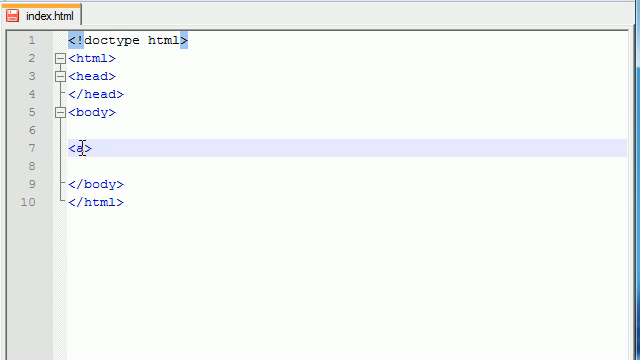
pyautogui.moveTo(150, 96)
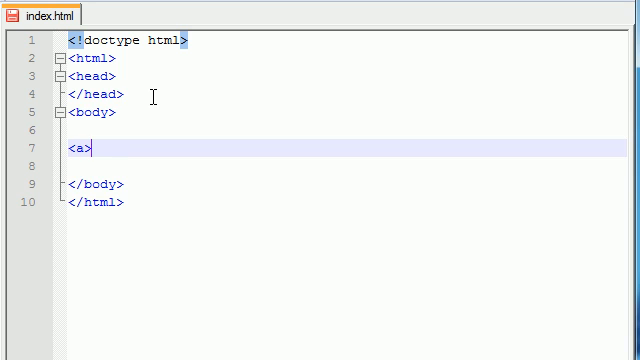
pyautogui.write('>')
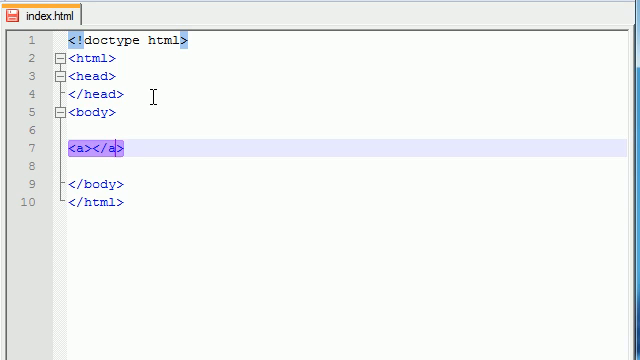
pyautogui.write('Google')
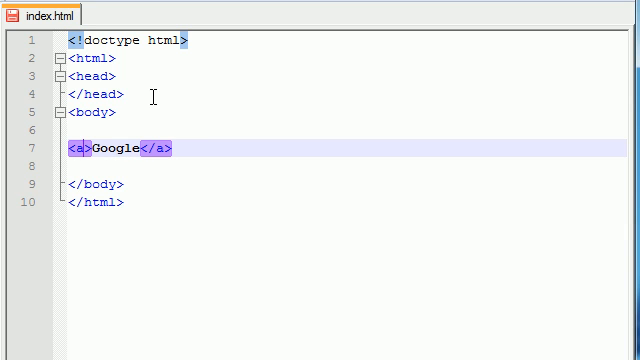
pyautogui.write('href=""')
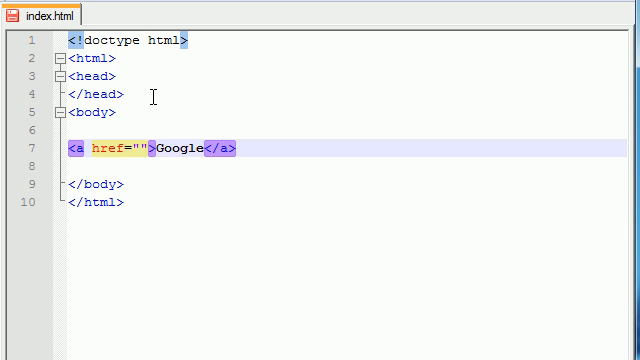
pyautogui.write('http:/')
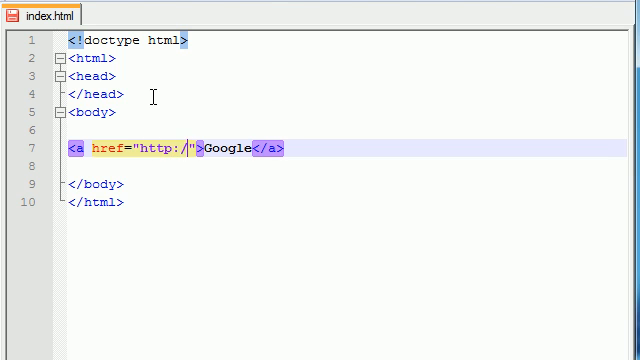
pyautogui.write('google.com')
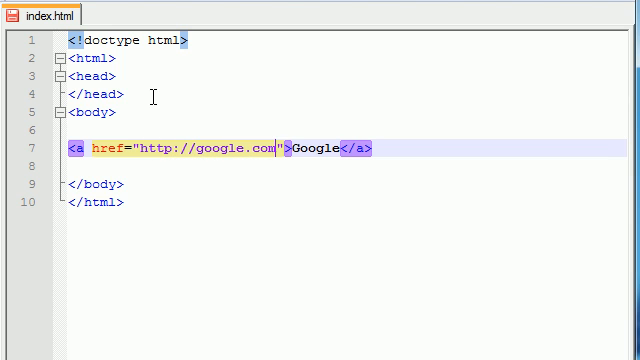
pyautogui.moveTo(446, 68)
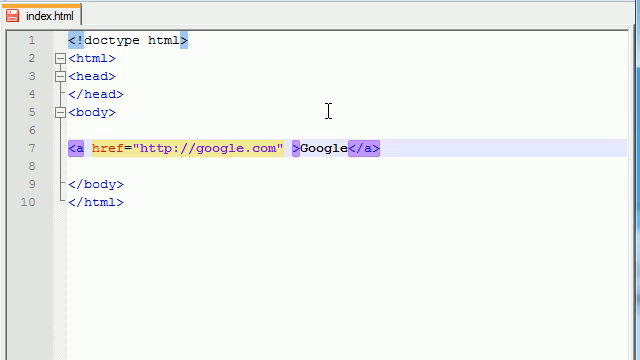
# Add title="Awesome Search Engine" after the Google link's href
pyautogui.write('title')
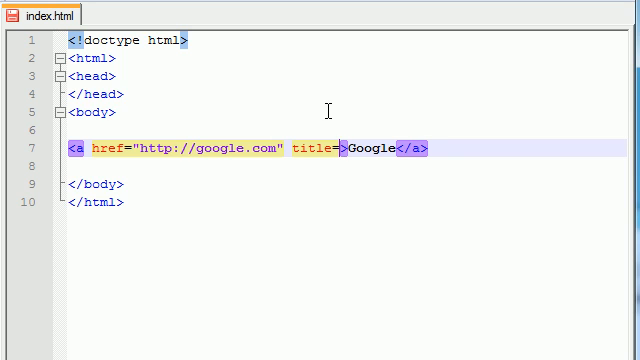
pyautogui.write('="A"')
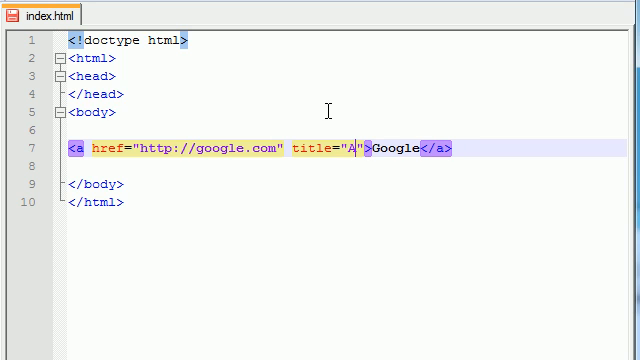
pyautogui.write('wesome Search Engine')
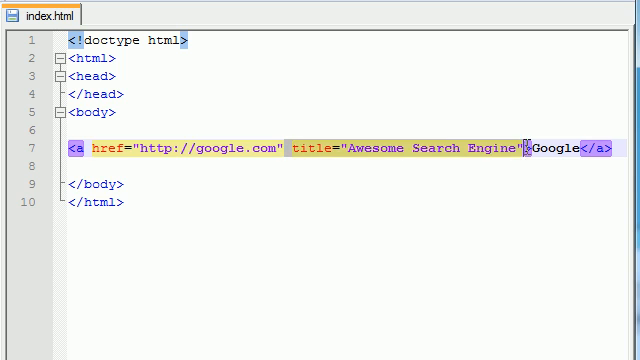
pyautogui.click(492, 160)
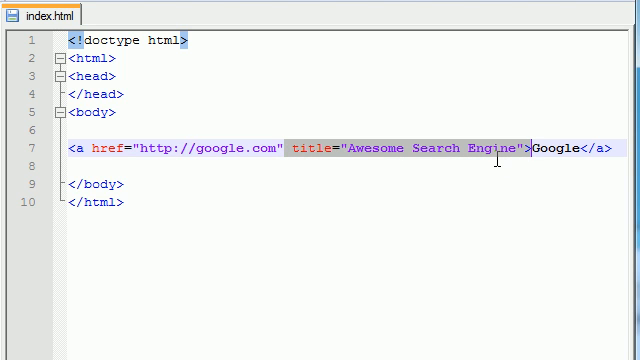
pyautogui.moveTo(496, 158)
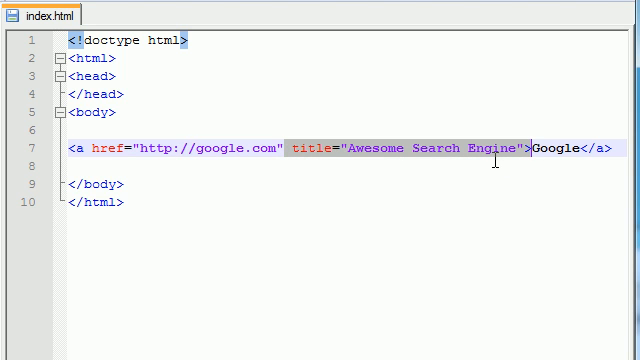